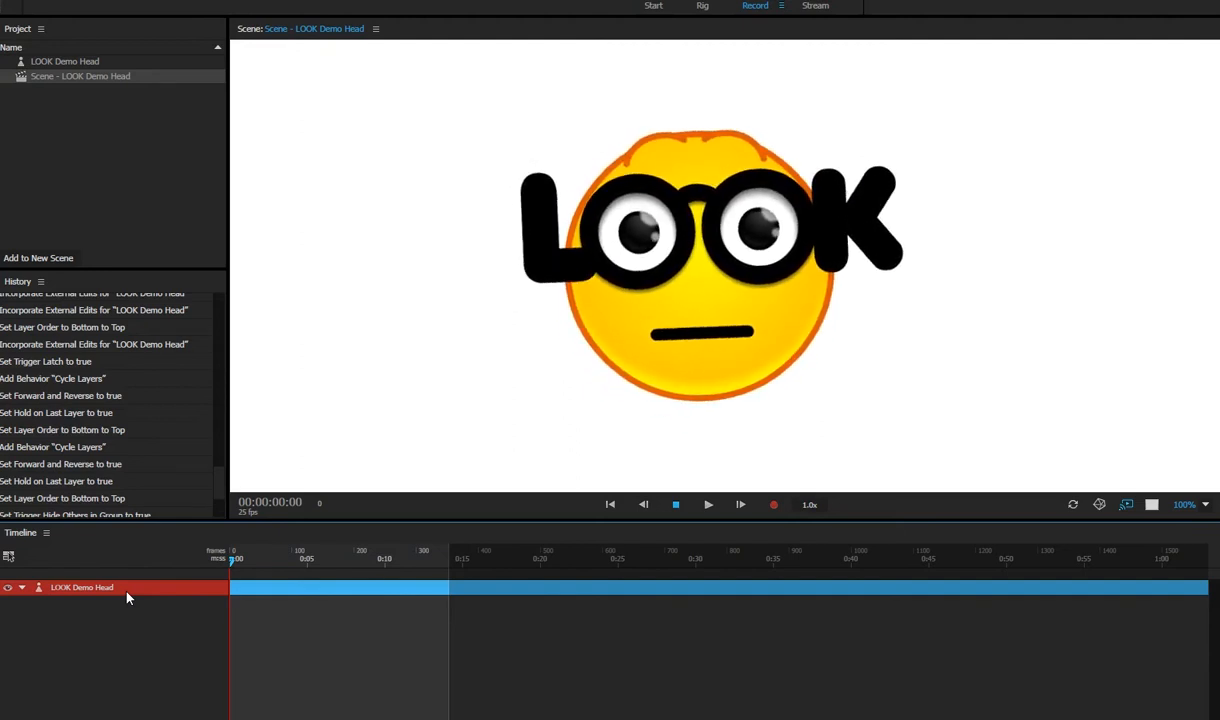
# Step: Open the LOOK Demo Head puppet in the Rig workspace to show its layer hierarchy
pyautogui.click(701, 6)
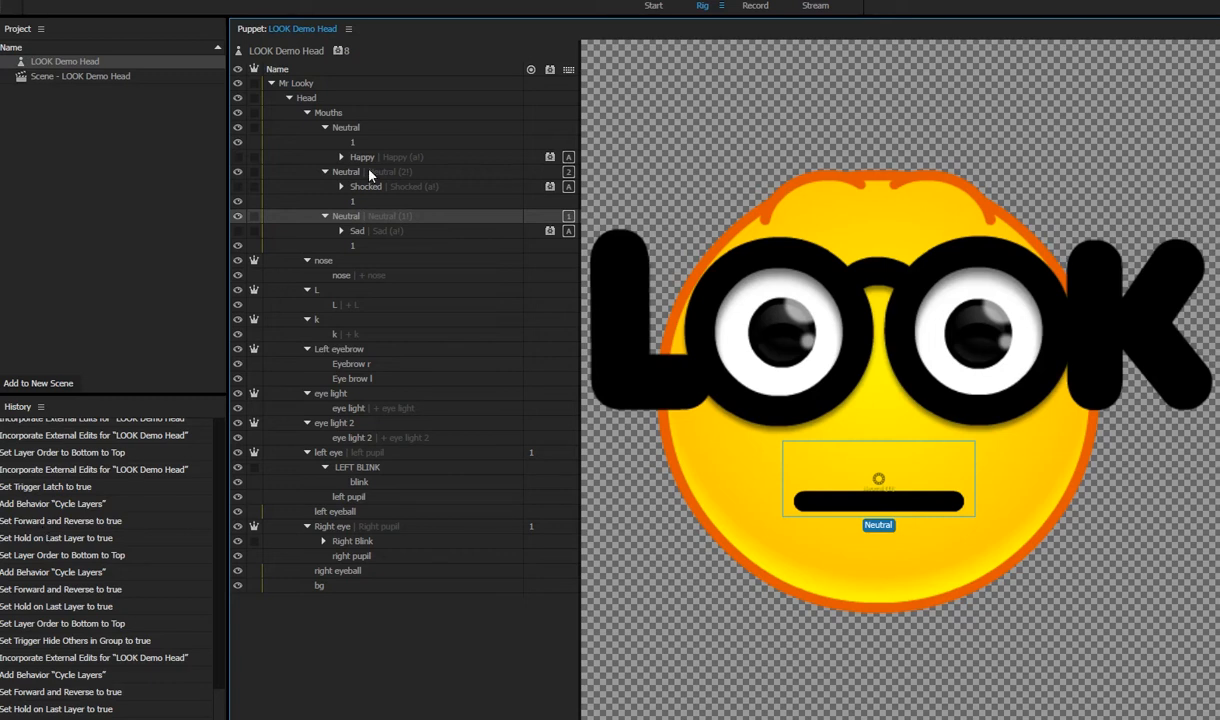
pyautogui.click(345, 127)
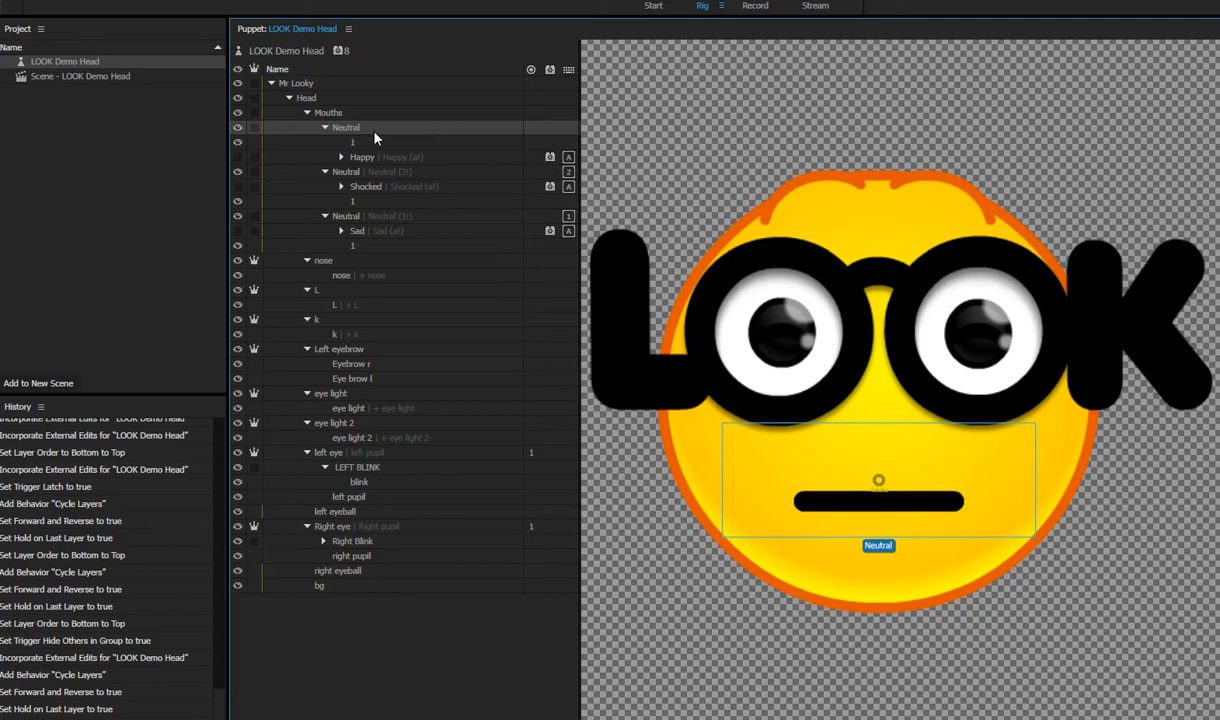
pyautogui.click(362, 157)
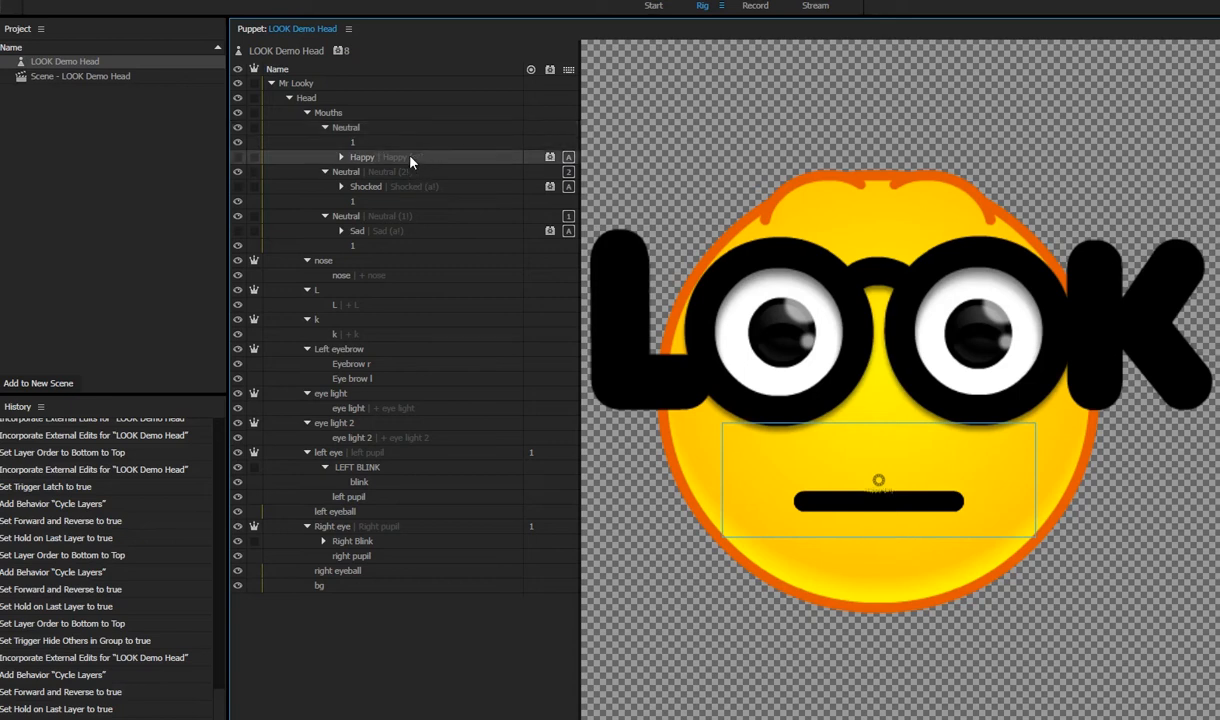
pyautogui.moveTo(418, 160)
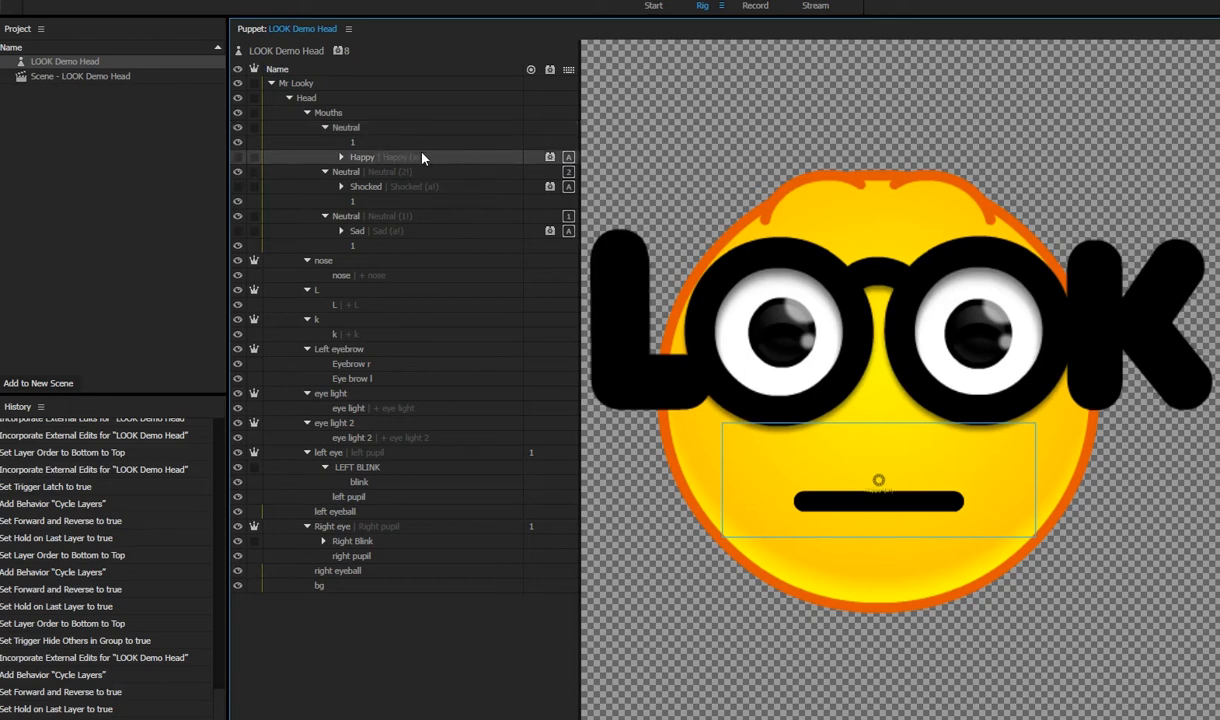
pyautogui.moveTo(350, 180)
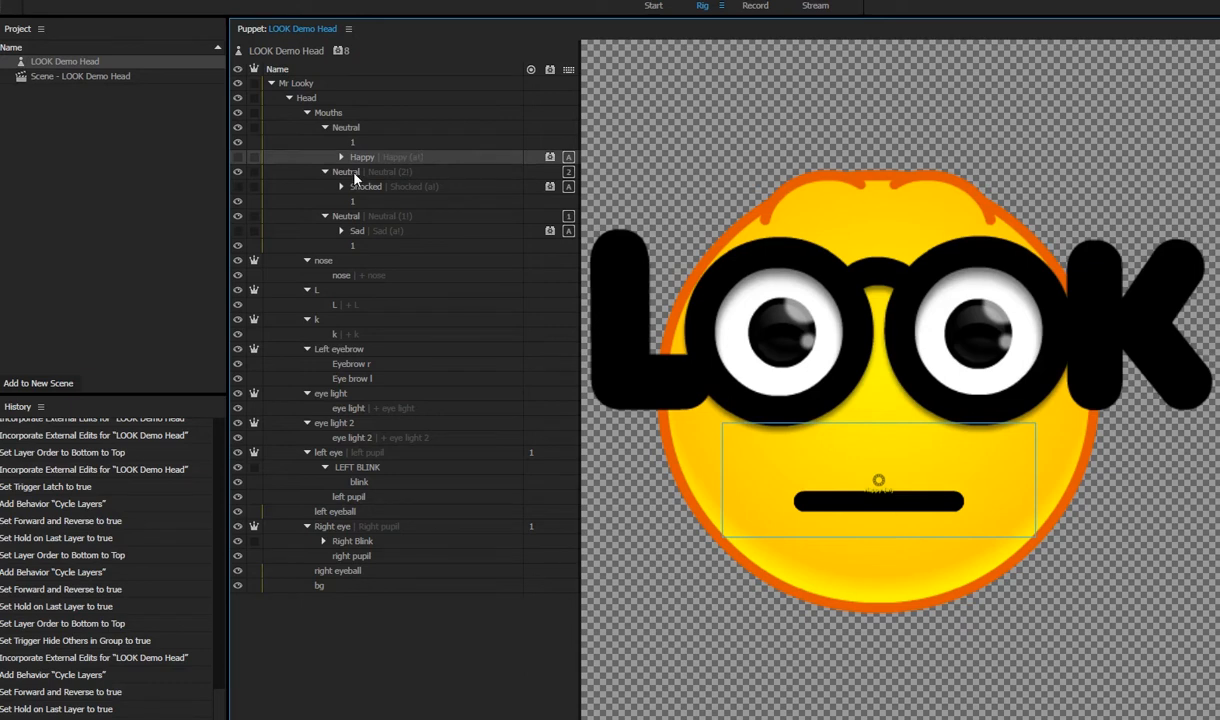
pyautogui.click(346, 216)
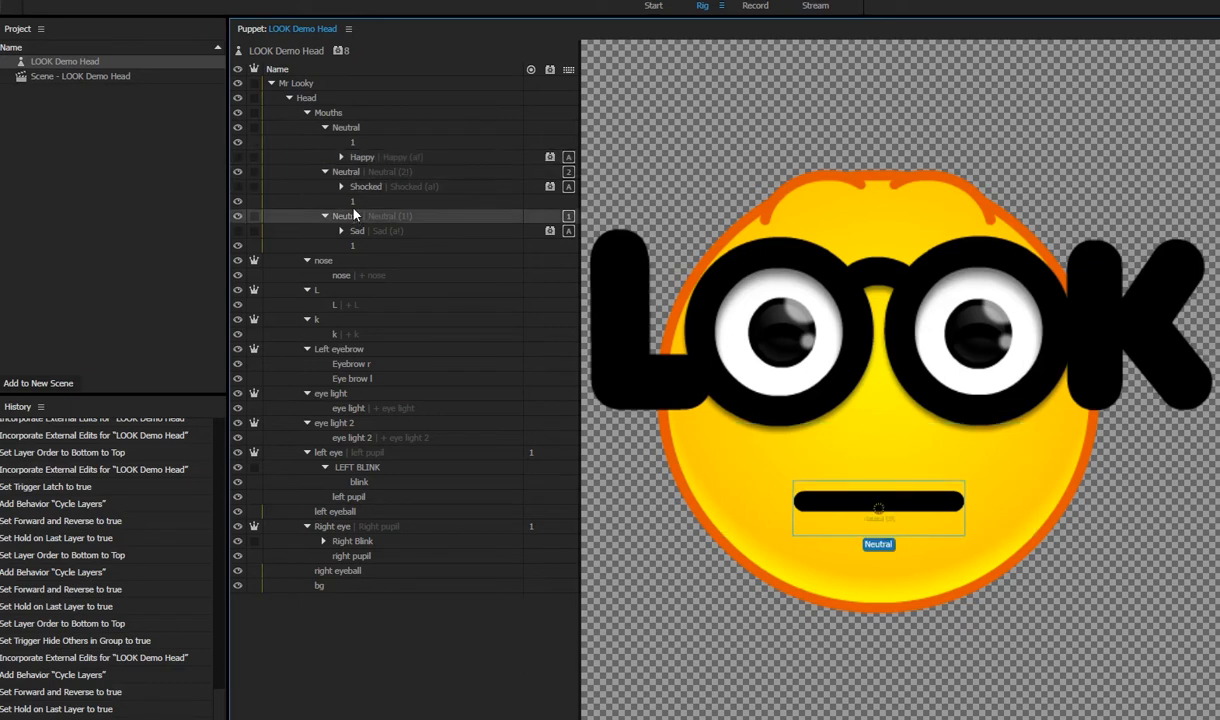
pyautogui.click(345, 171)
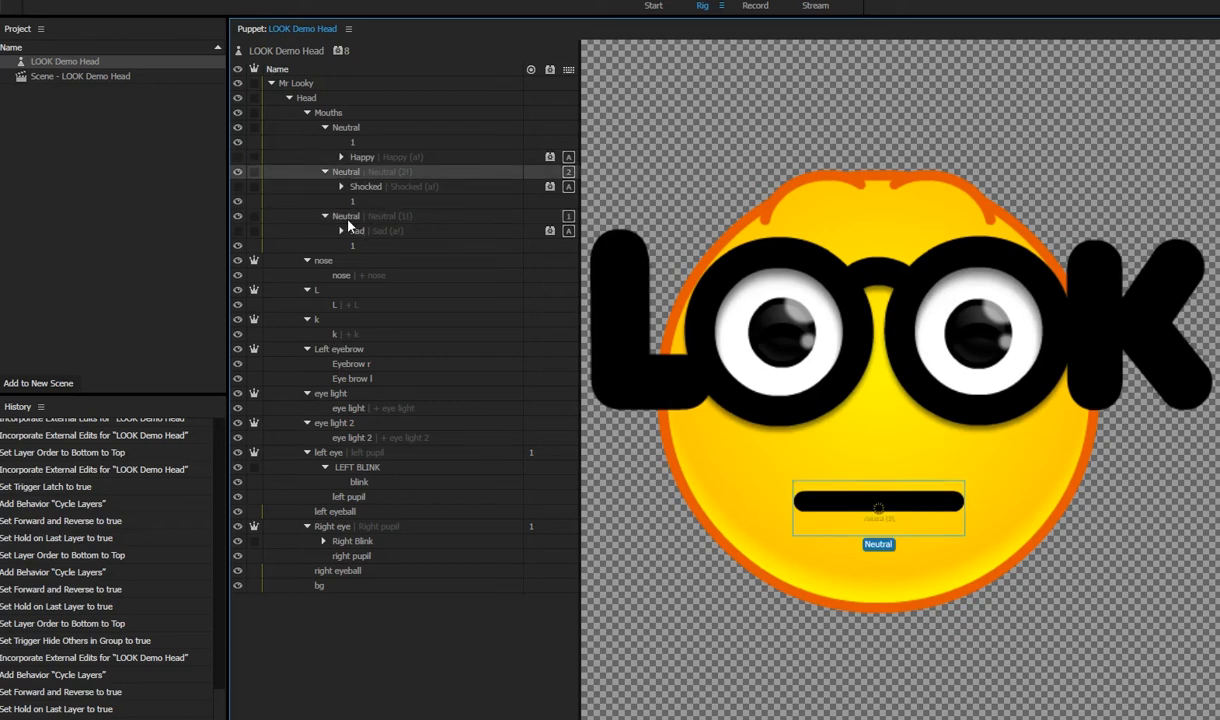
pyautogui.click(345, 216)
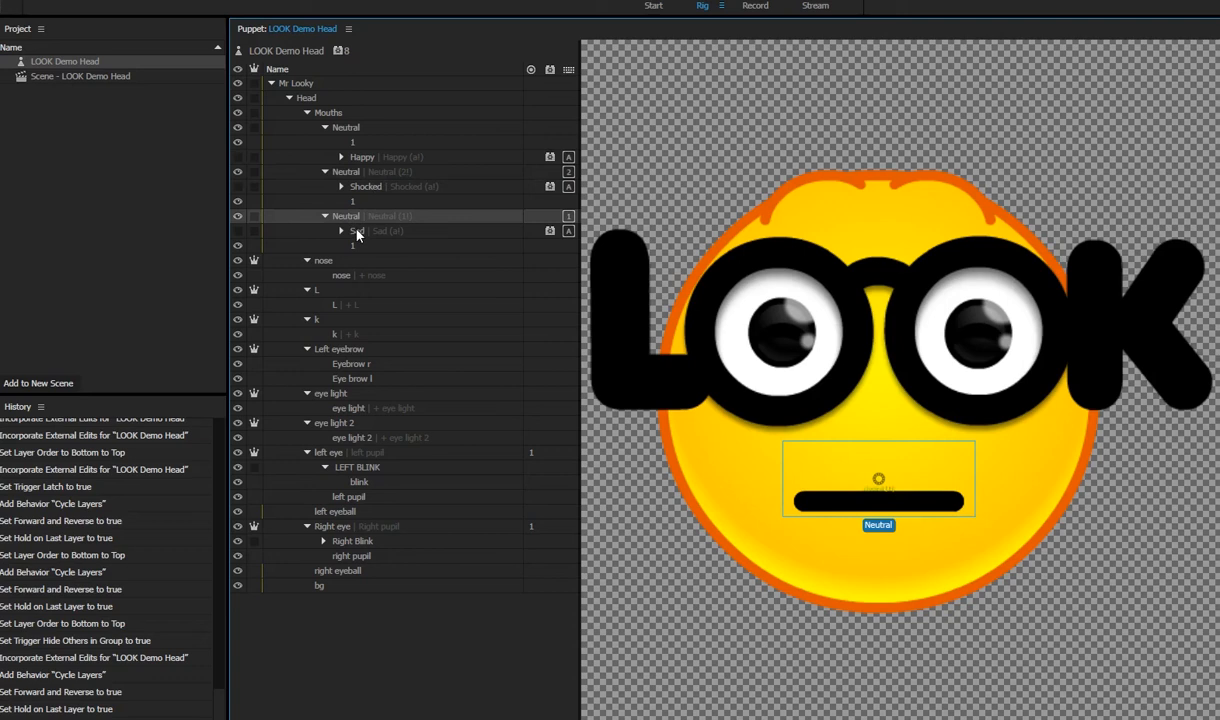
pyautogui.moveTo(398, 190)
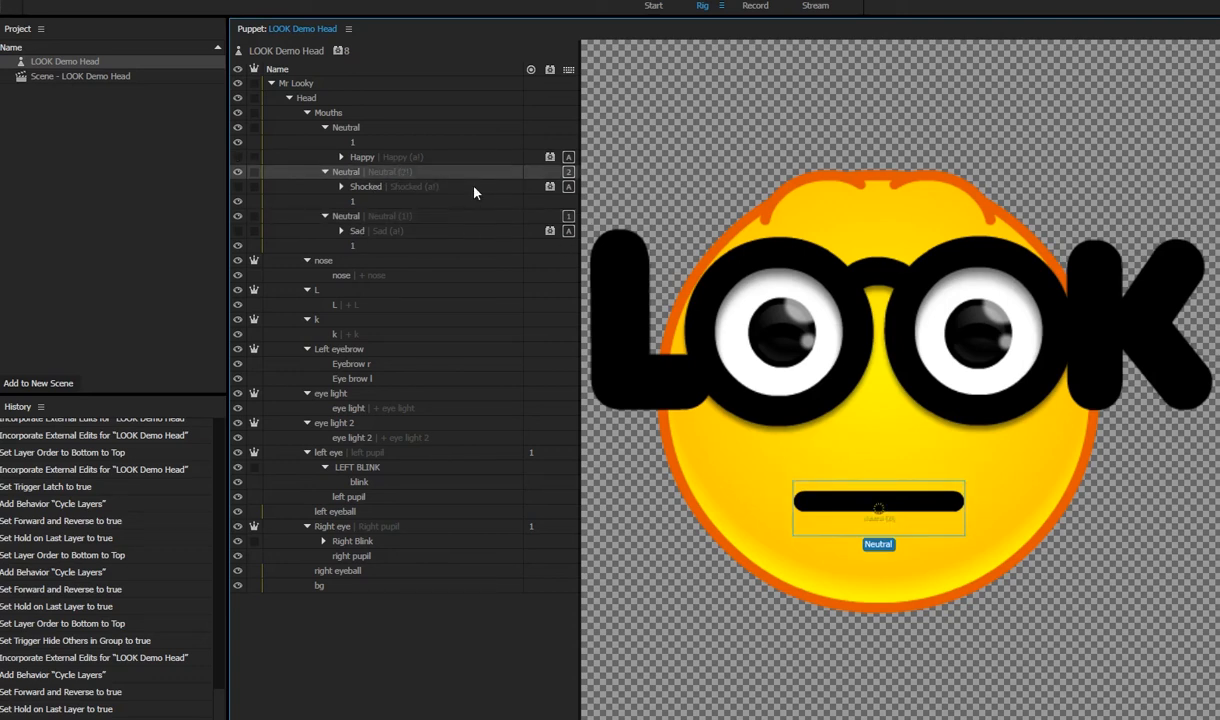
pyautogui.click(366, 187)
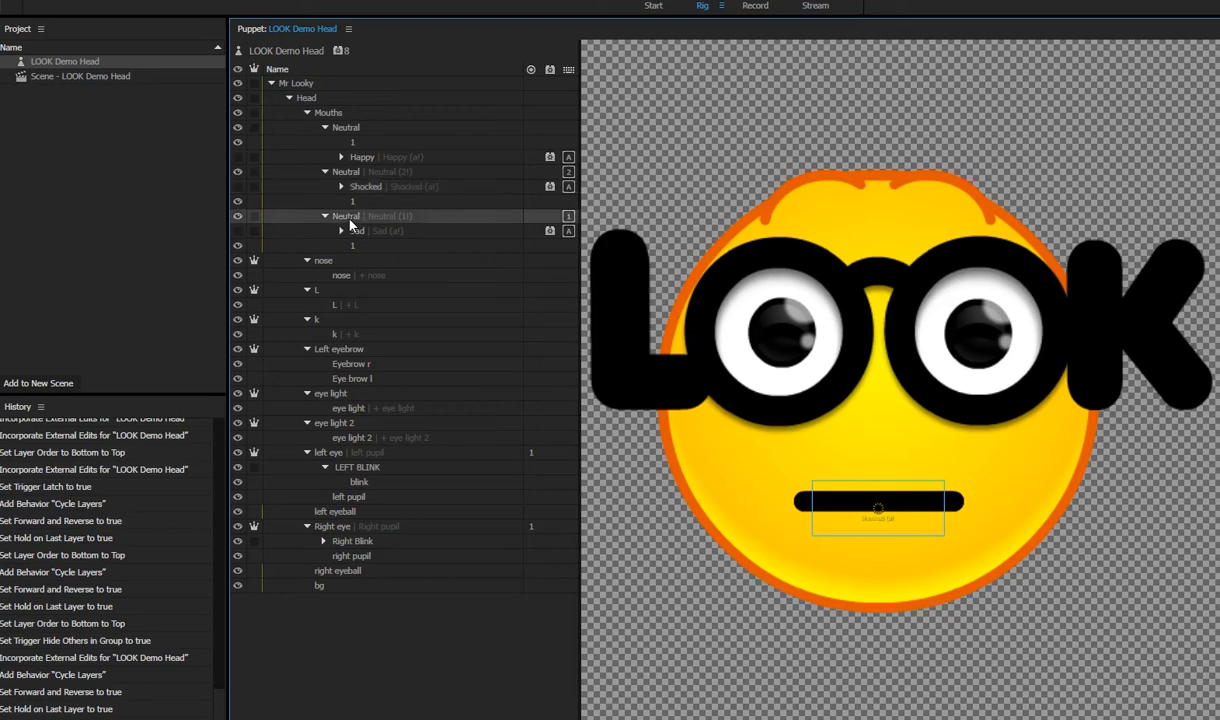
pyautogui.click(346, 216)
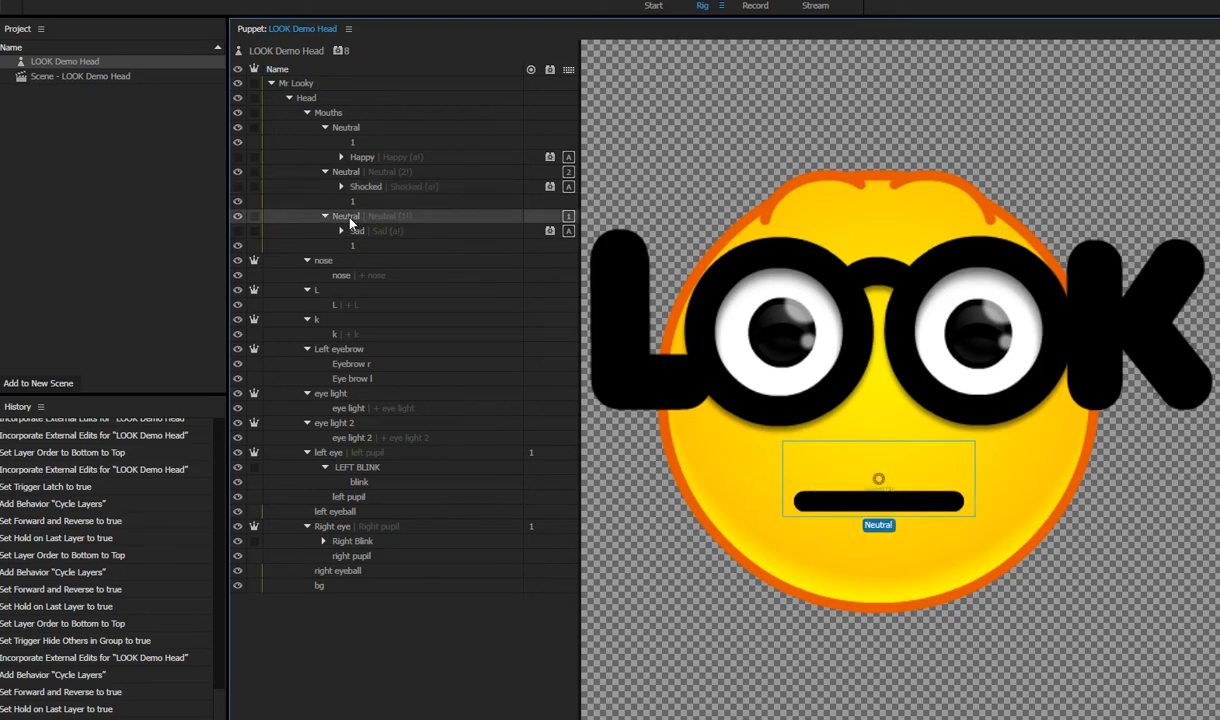
pyautogui.moveTo(405, 223)
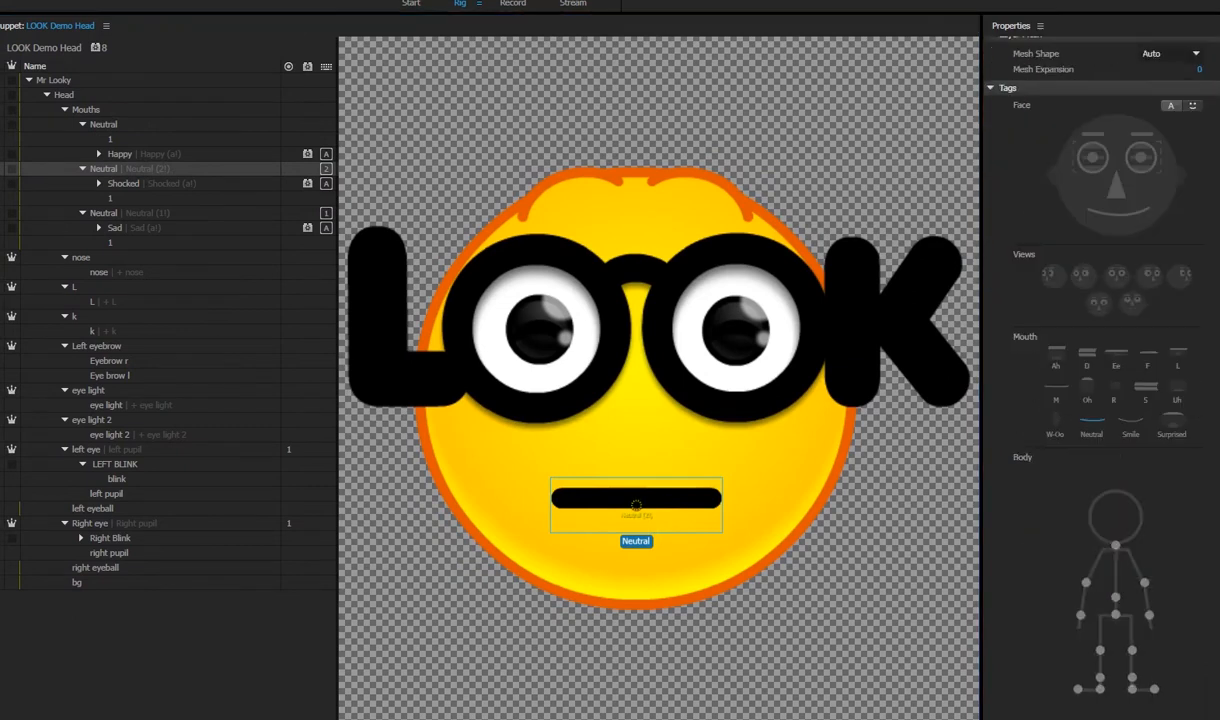
# Step: Enable Hide Others in Group on the second Neutral mouth's key 2 trigger
pyautogui.scroll(-3)
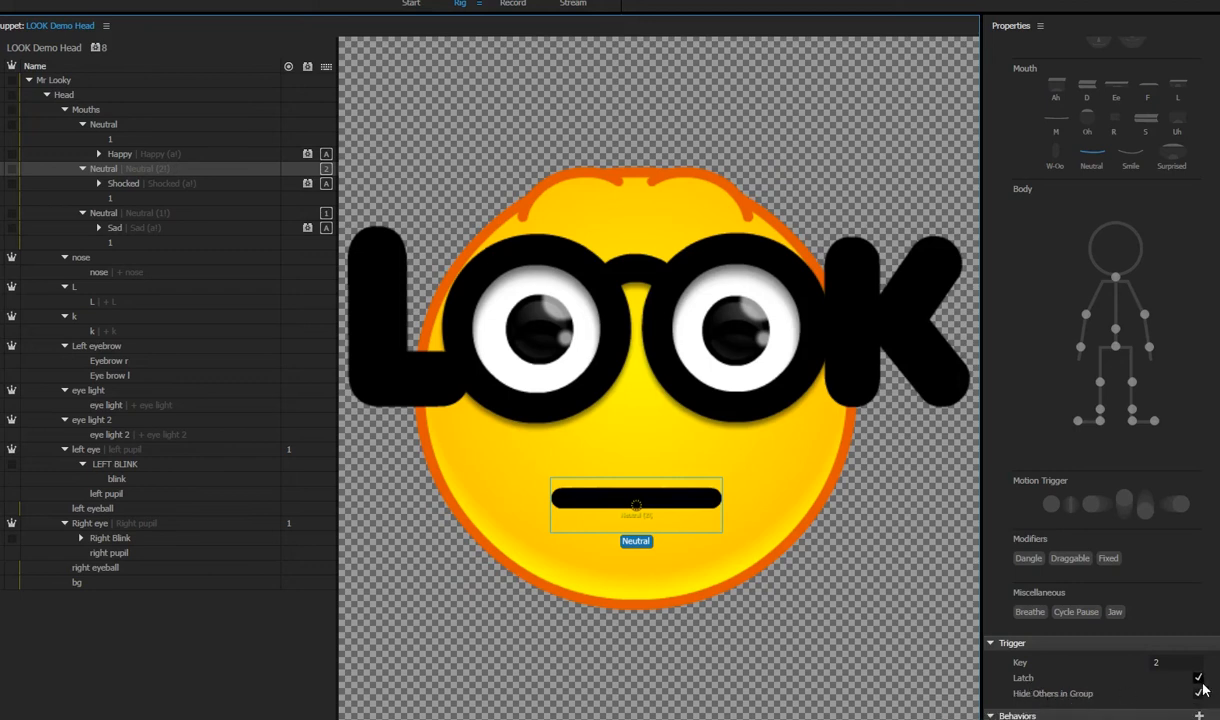
pyautogui.click(1199, 693)
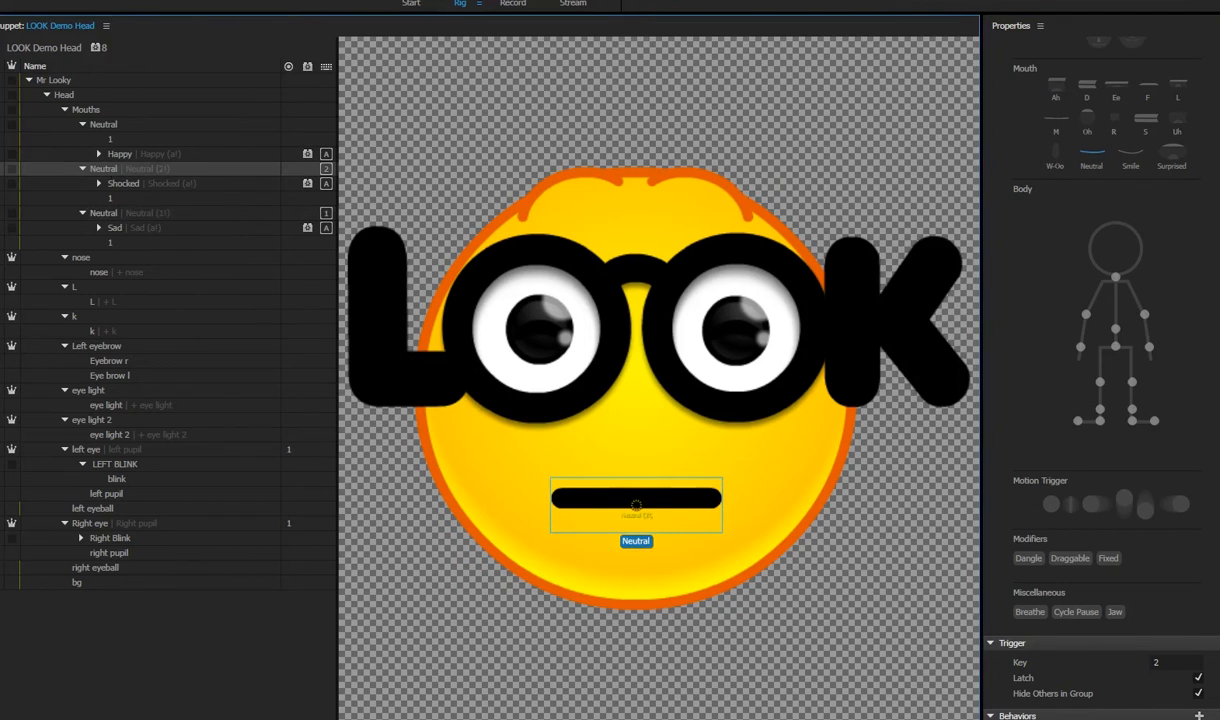
pyautogui.moveTo(438, 74)
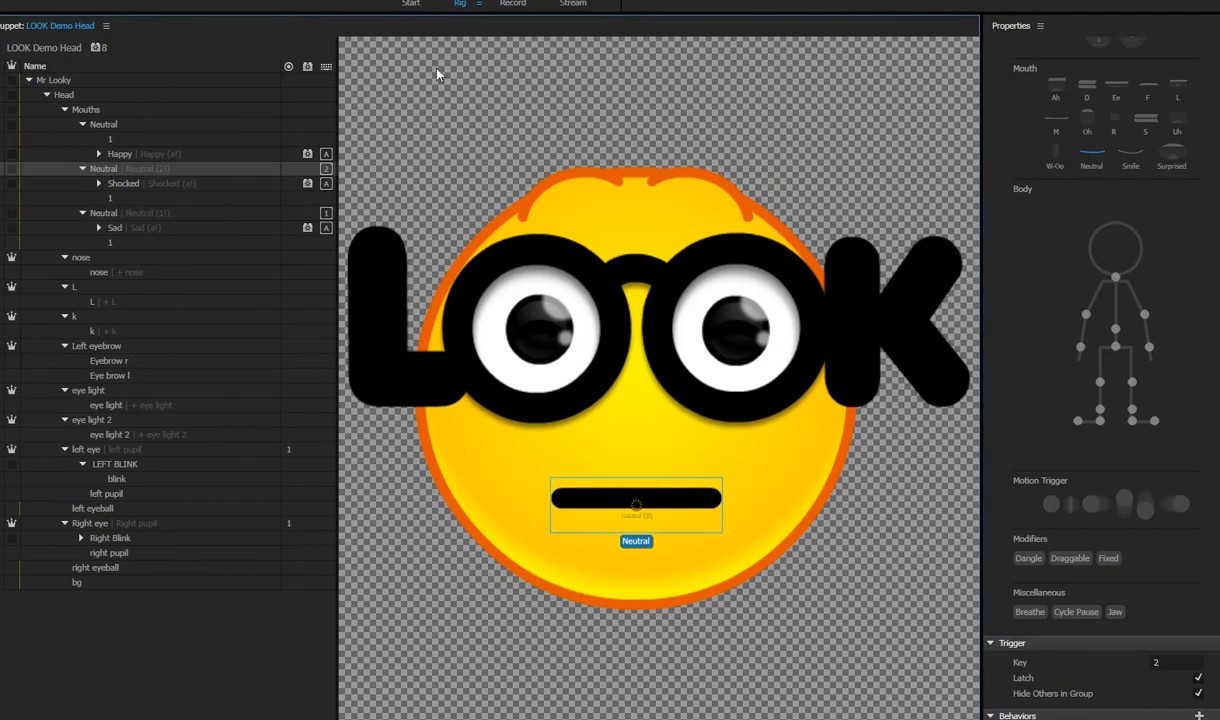